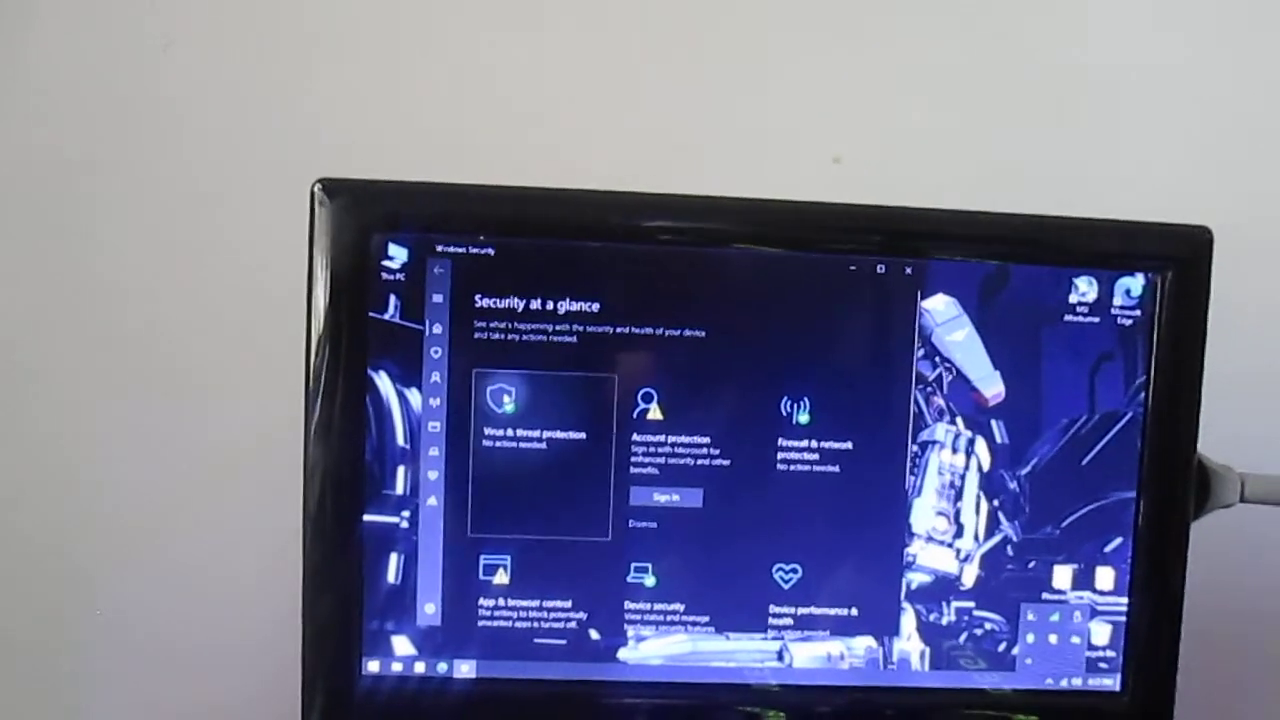
Open Virus & threat protection, then its Manage settings page showing the Real-time protection toggle.
left_click(520, 425)
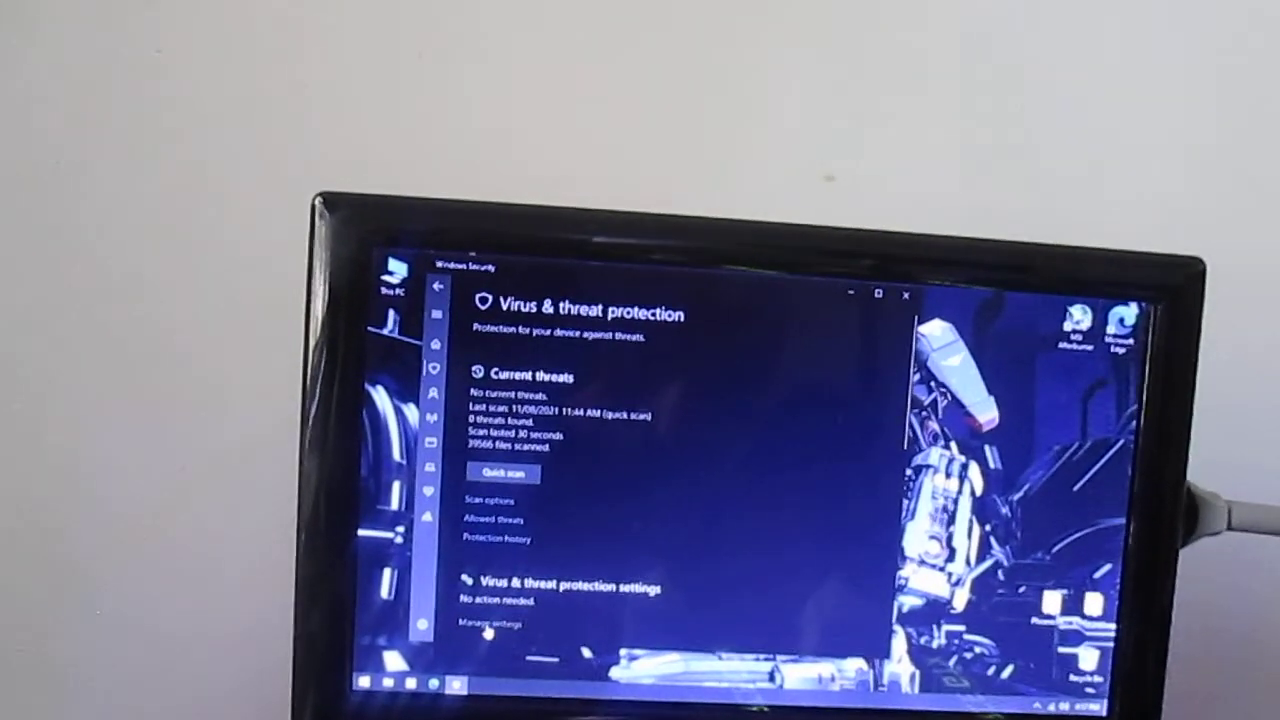
left_click(486, 621)
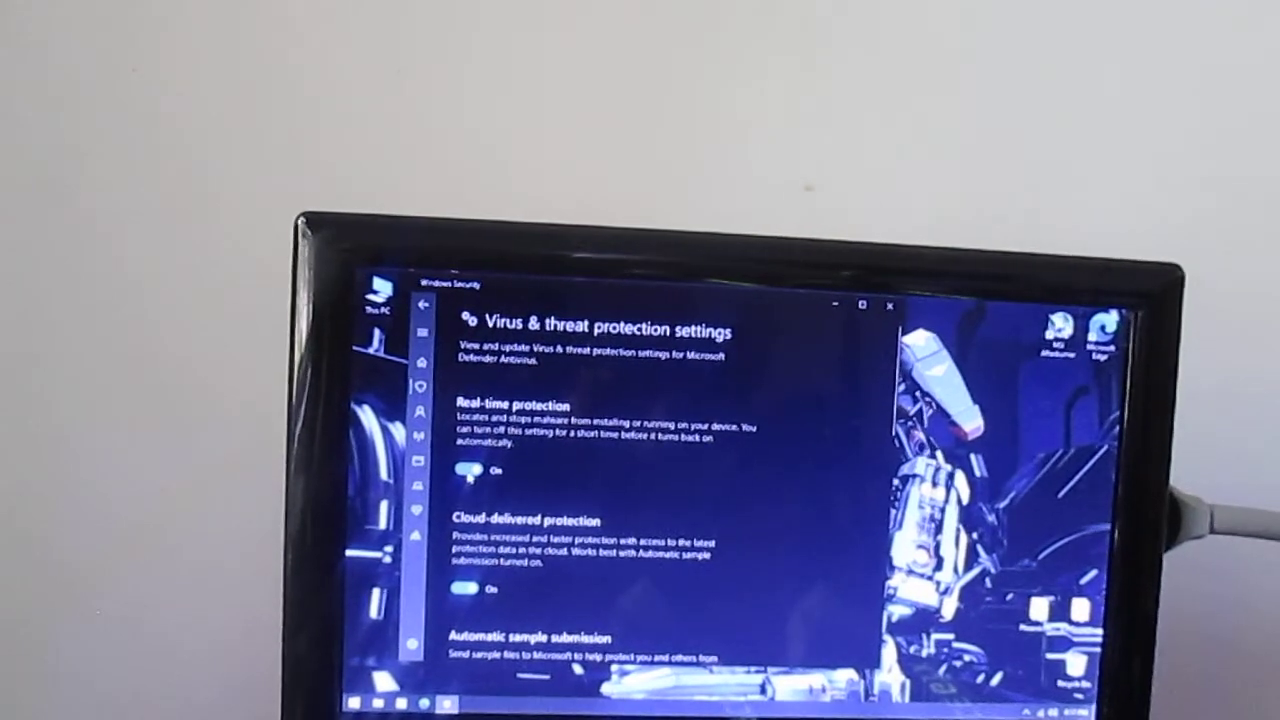